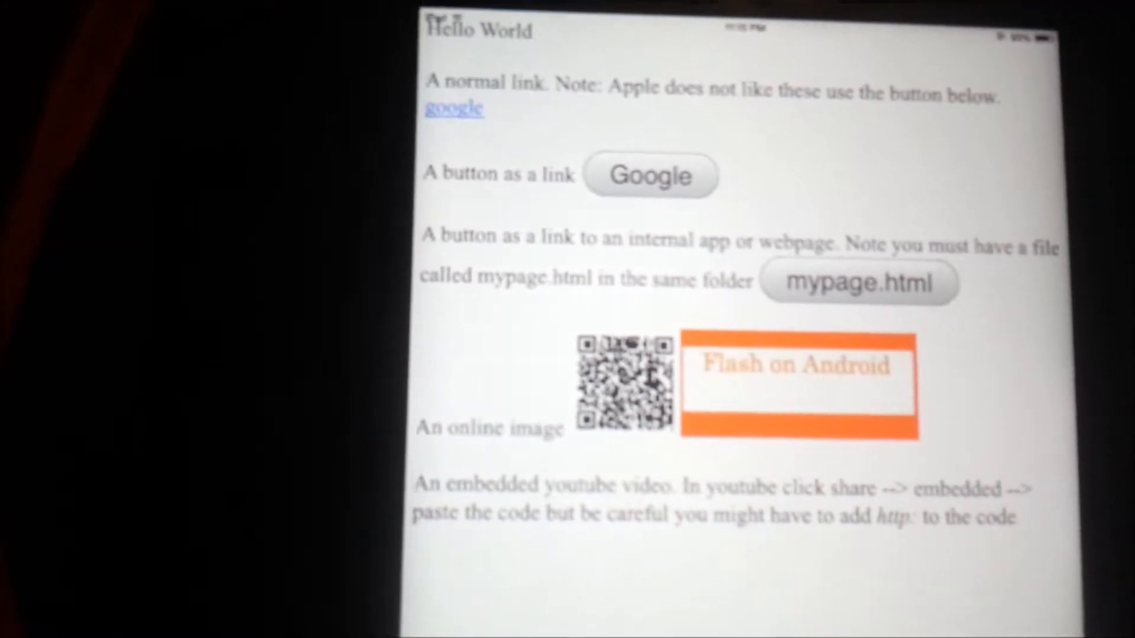
# Step: Follow the Google button link, landing on the Google Canada search page
pyautogui.click(647, 175)
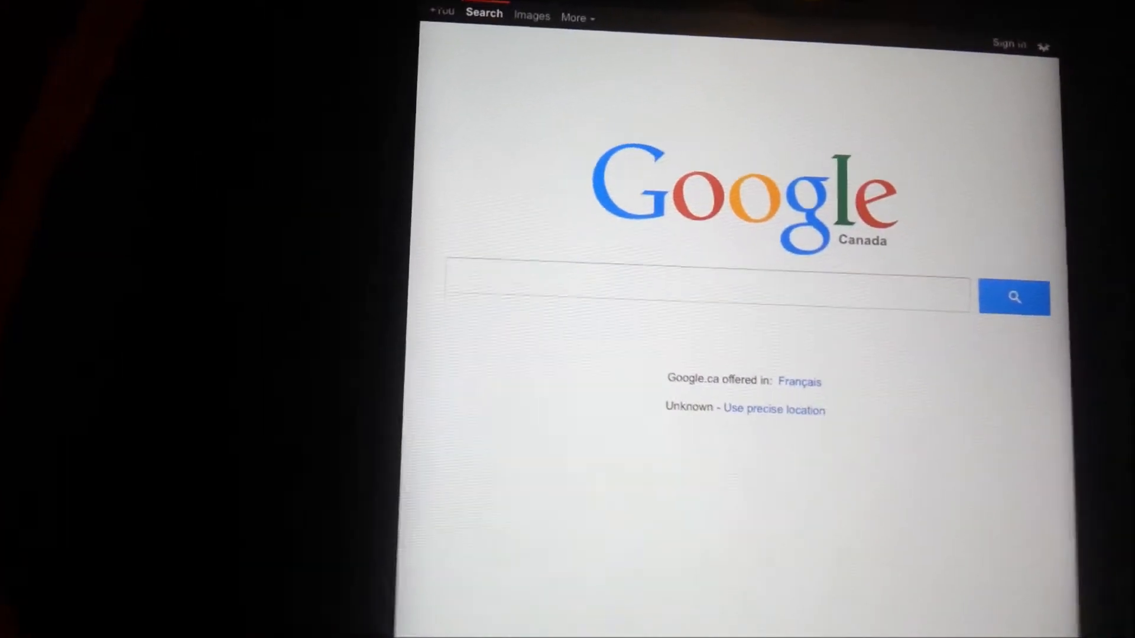